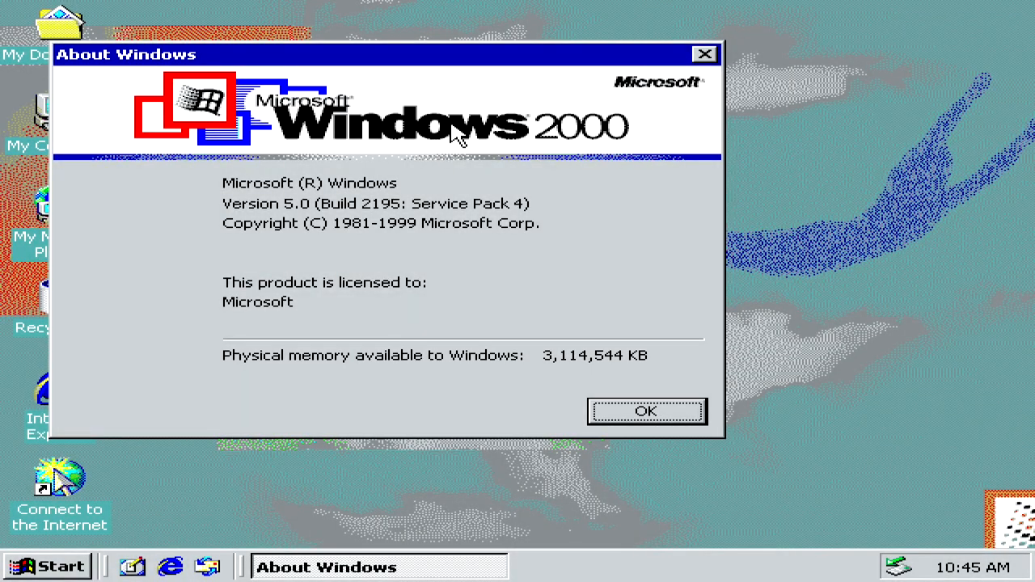
Step: Finish the Windows 98 Setup Wizard so setup proceeds to hardware and driver database initialization
click(646, 411)
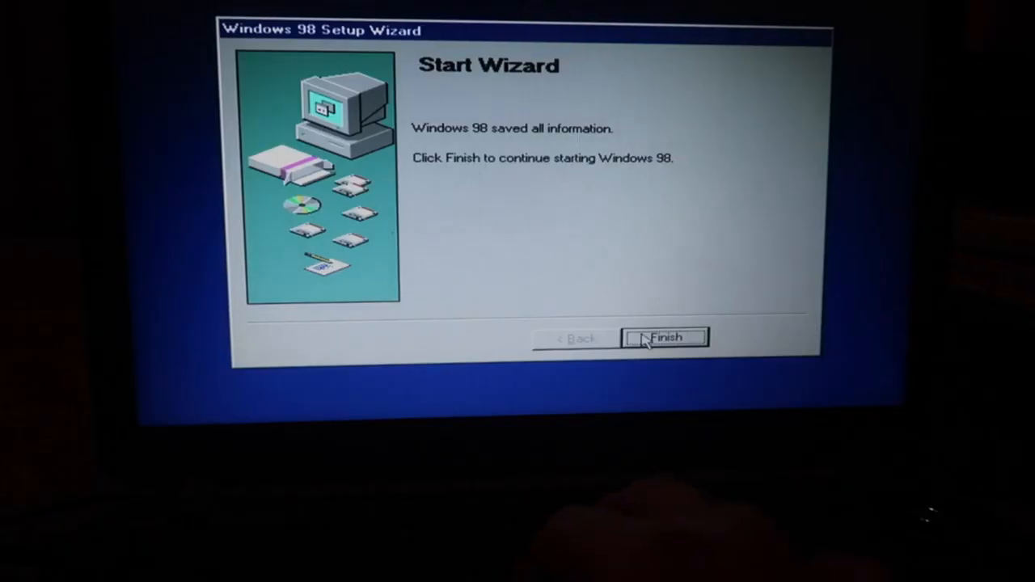
click(665, 338)
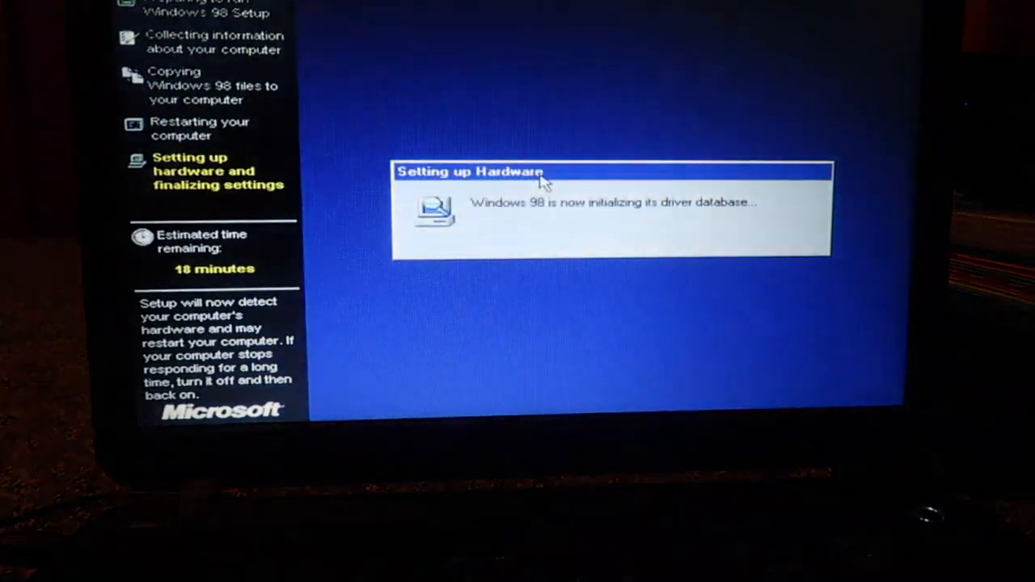
mouse_move(556, 240)
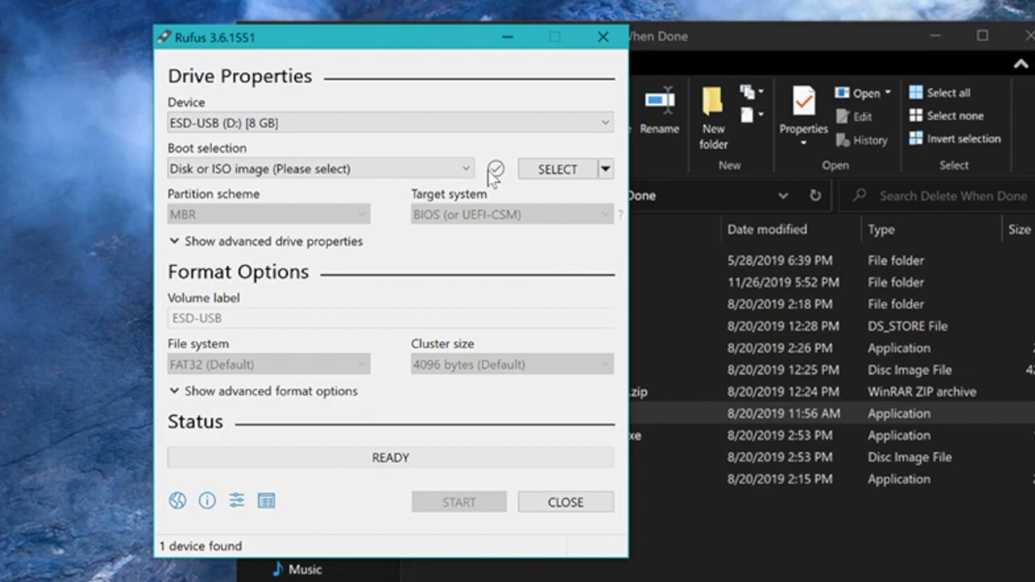
Step: Write W2K-2011.iso to the 8 GB ESD-USB drive, accepting that its data will be destroyed
click(556, 169)
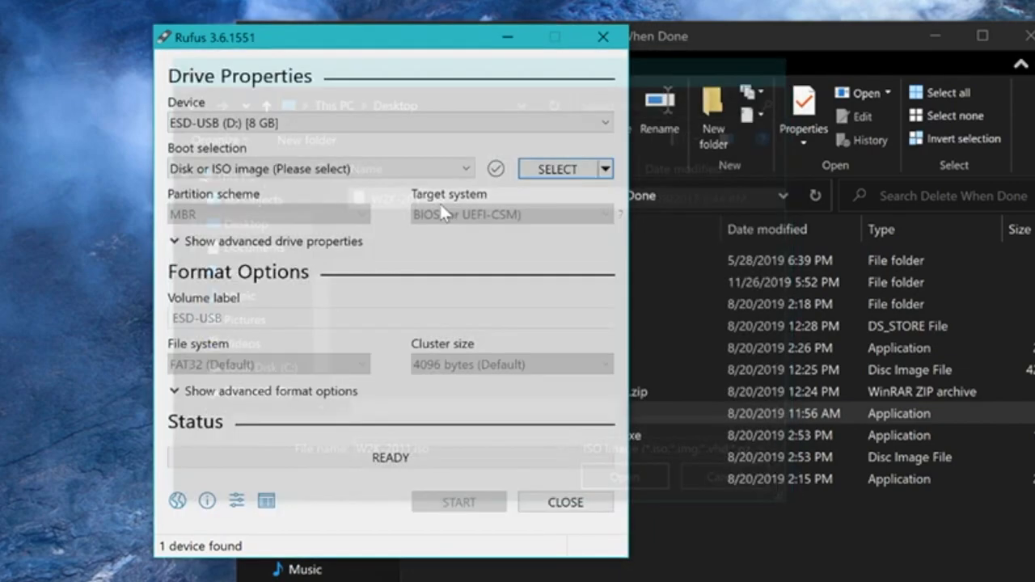
click(459, 501)
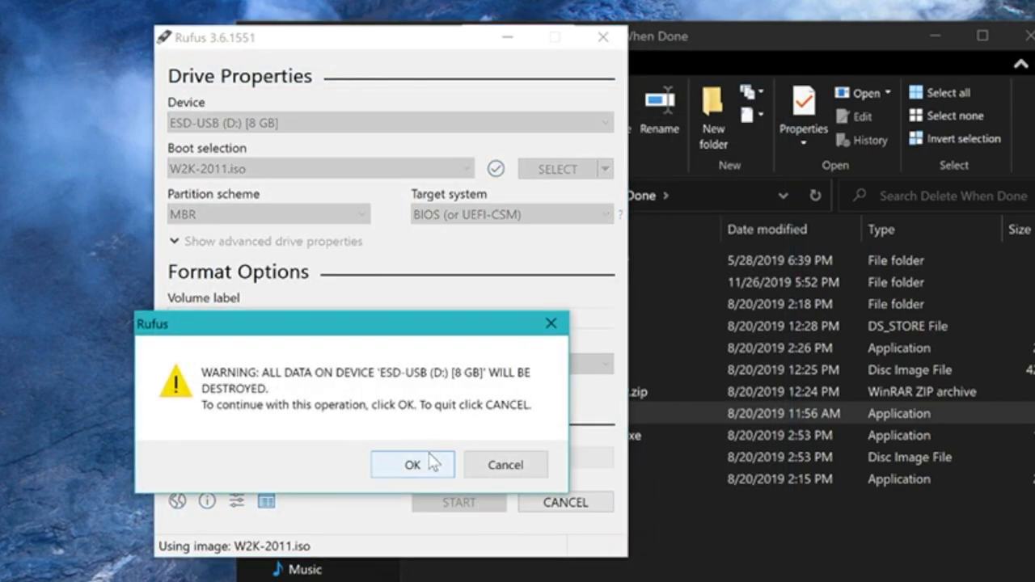
click(410, 464)
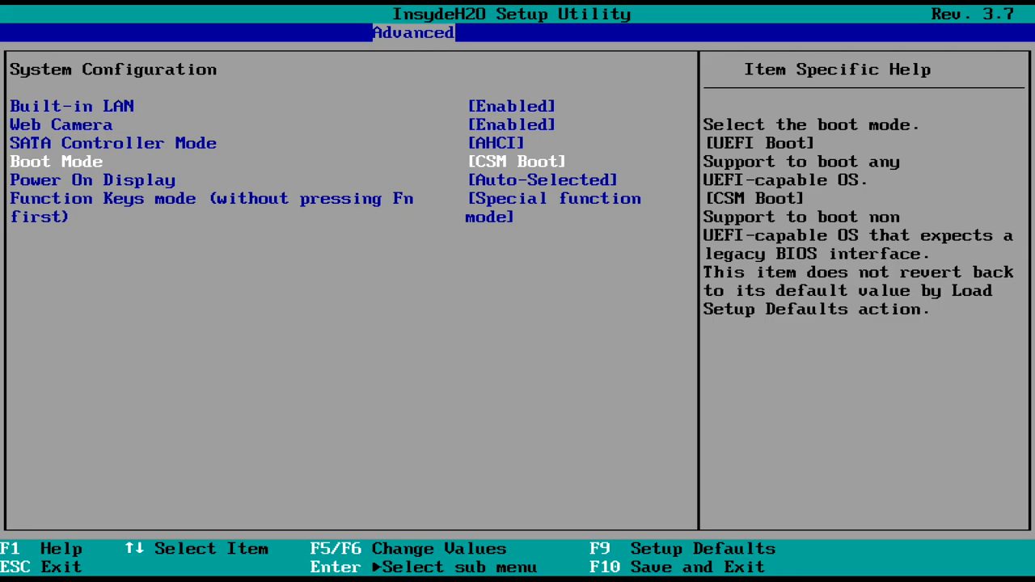
Step: Bring up the SATA Controller Mode choices with Compatibility highlighted instead of AHCI
key(Return)
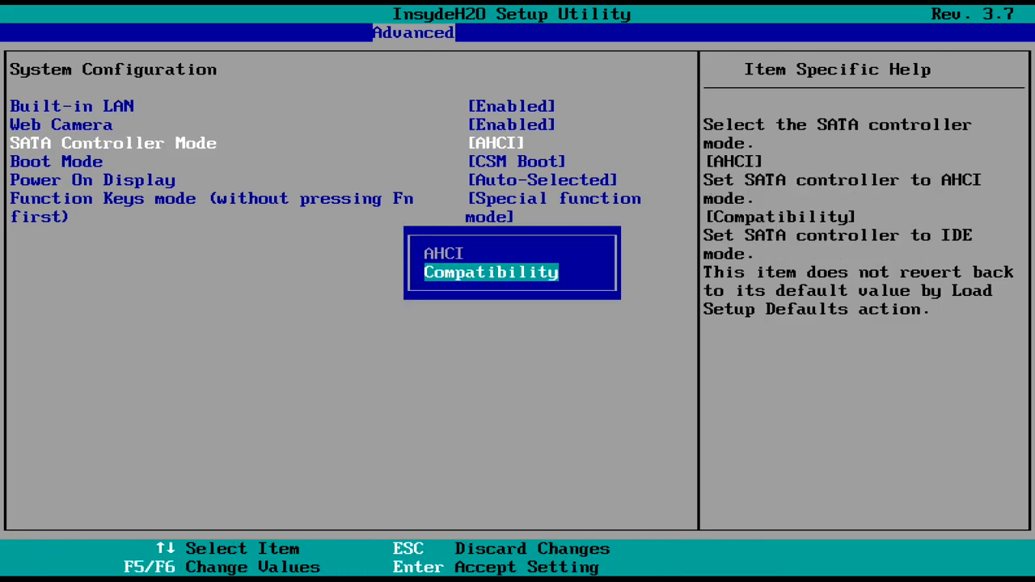